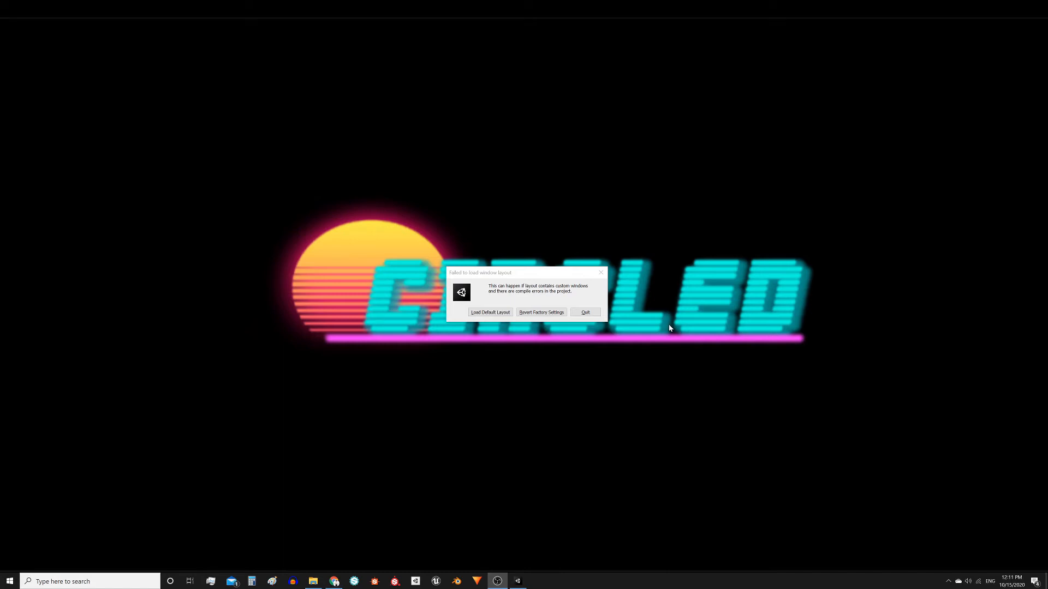
{"action": "mouse_move", "coordinate": [226, 257]}
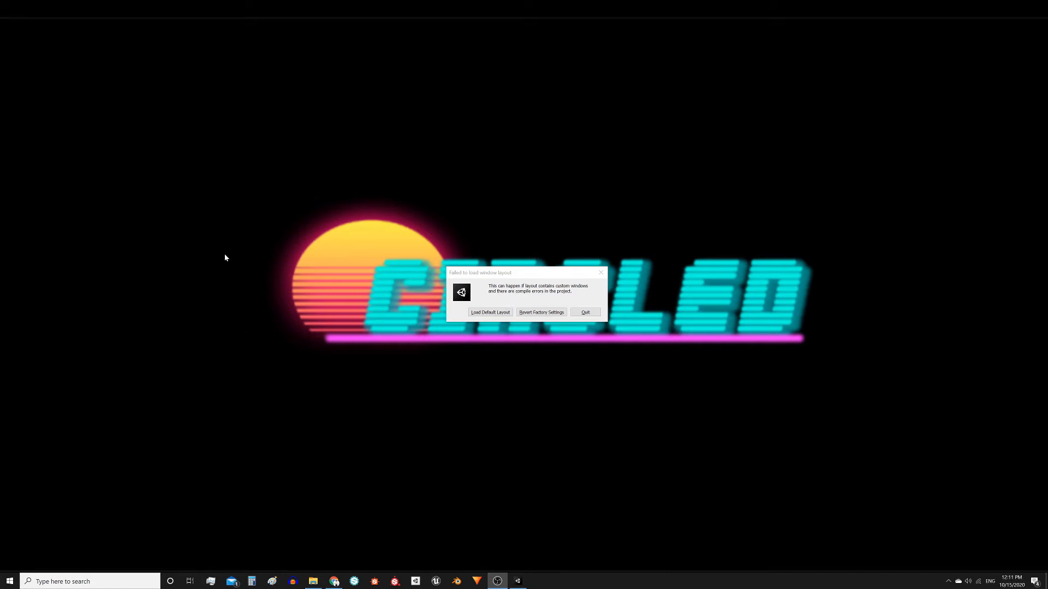
{"action": "mouse_move", "coordinate": [554, 312]}
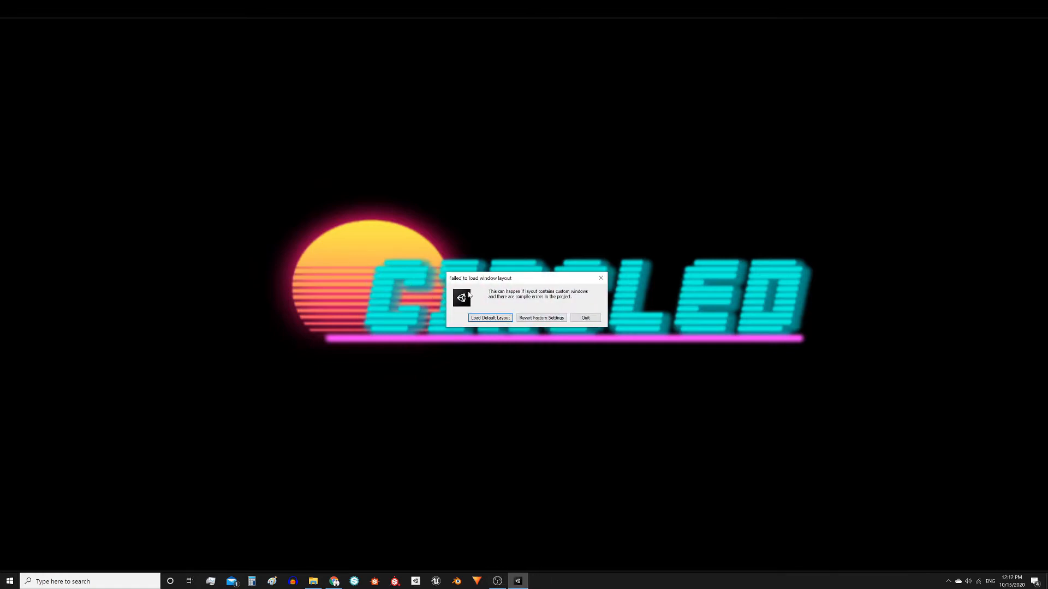
{"action": "mouse_move", "coordinate": [537, 284]}
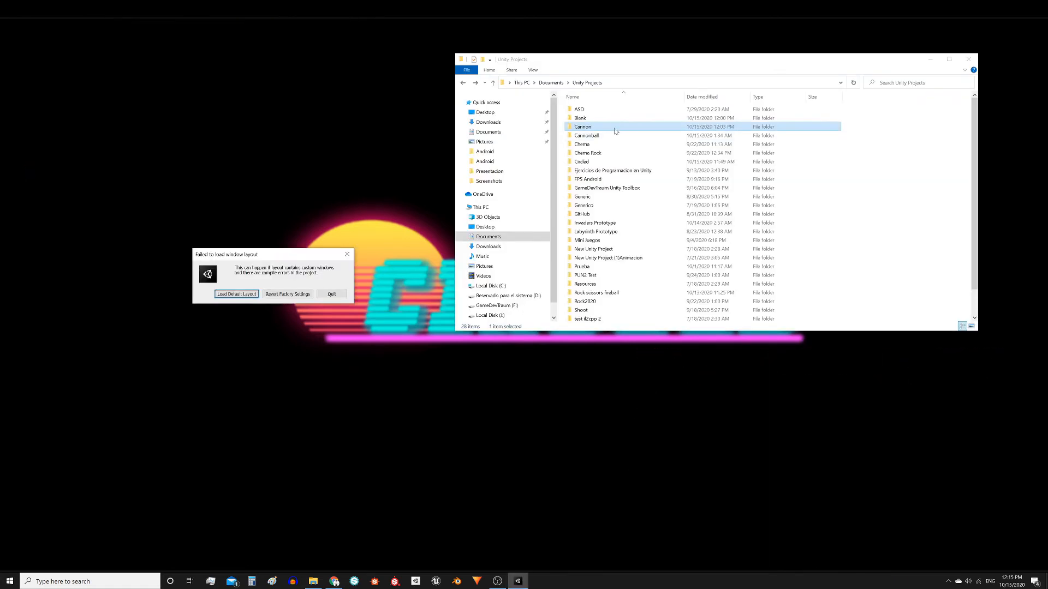
{"action": "mouse_move", "coordinate": [554, 137]}
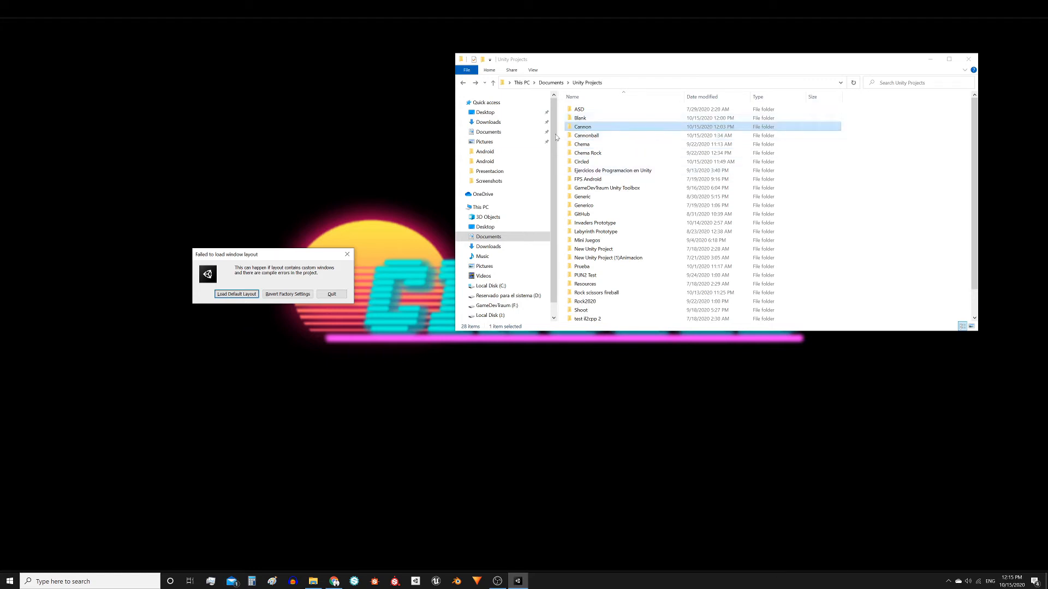
{"action": "mouse_move", "coordinate": [591, 95]}
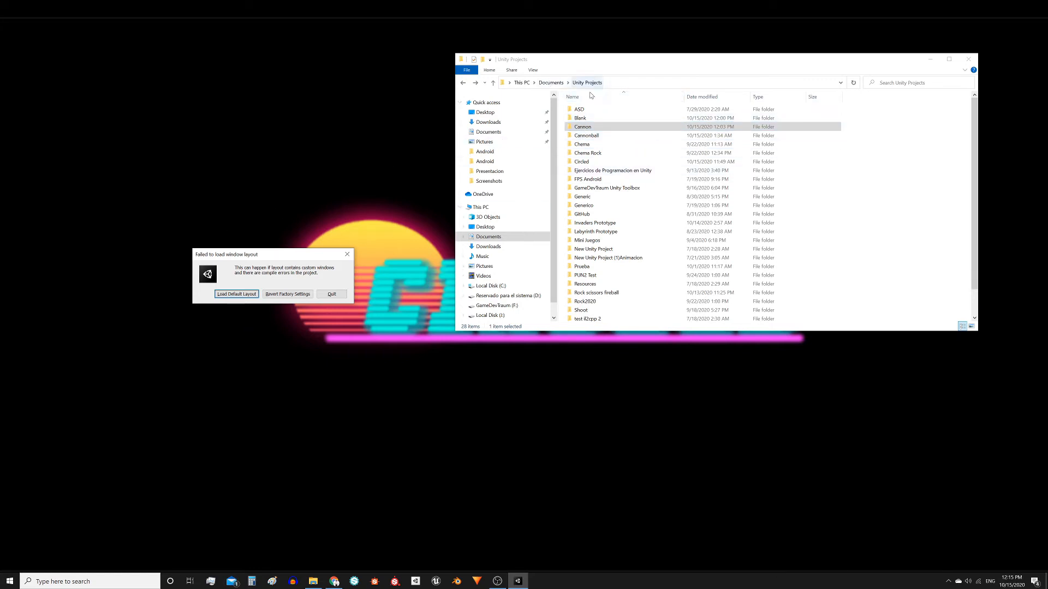
{"action": "mouse_move", "coordinate": [275, 237]}
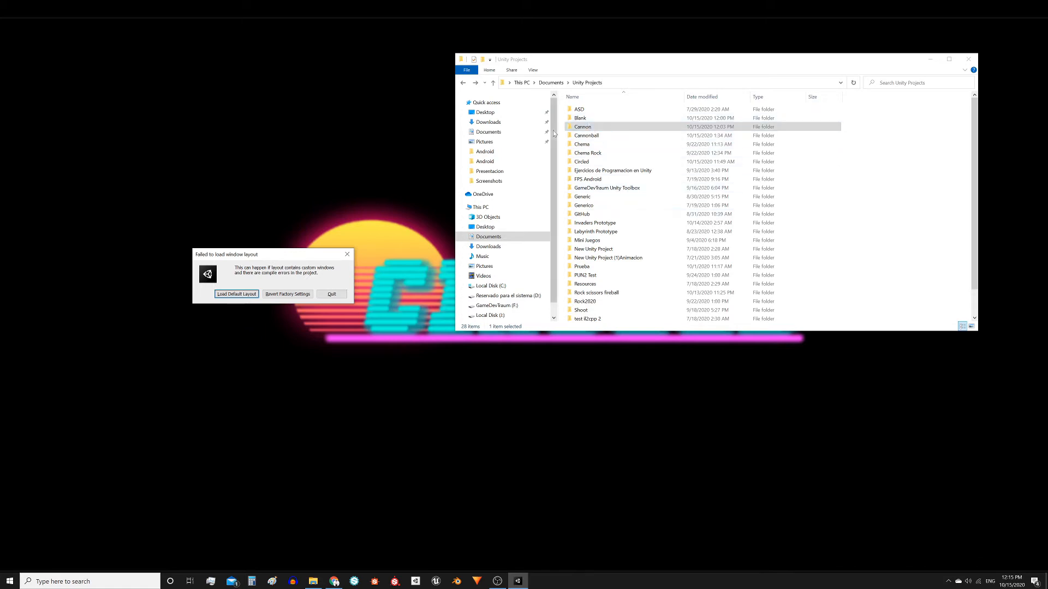
{"action": "double_click", "coordinate": [582, 127]}
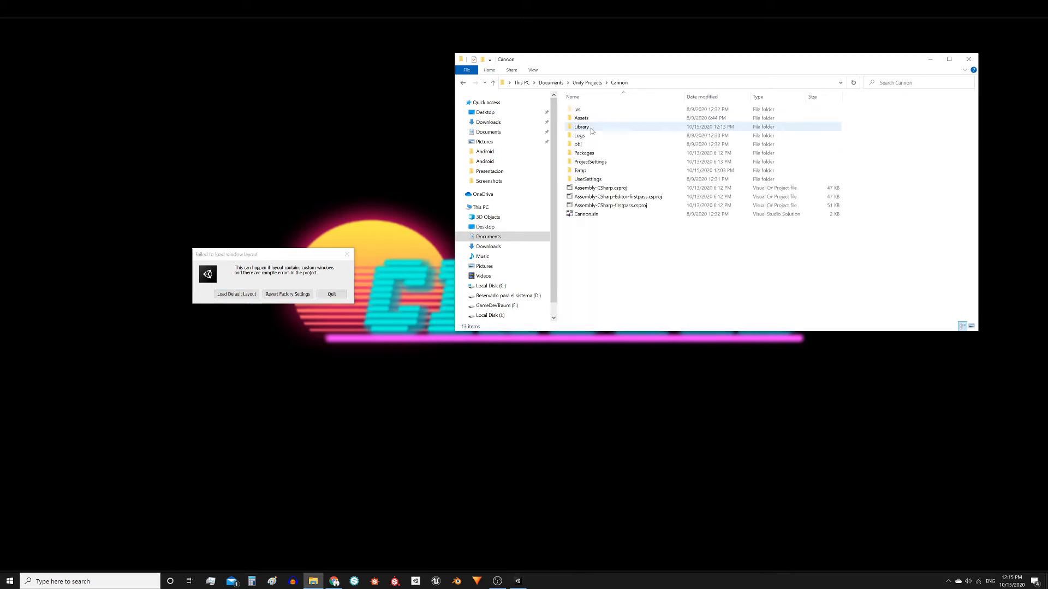
{"action": "double_click", "coordinate": [581, 127]}
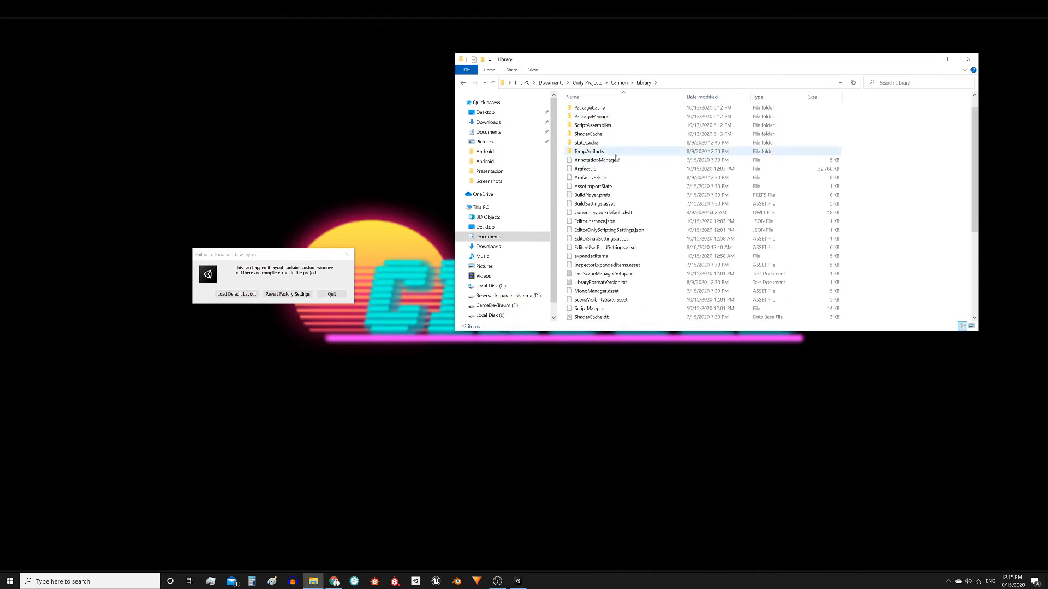
{"action": "left_click", "coordinate": [602, 212]}
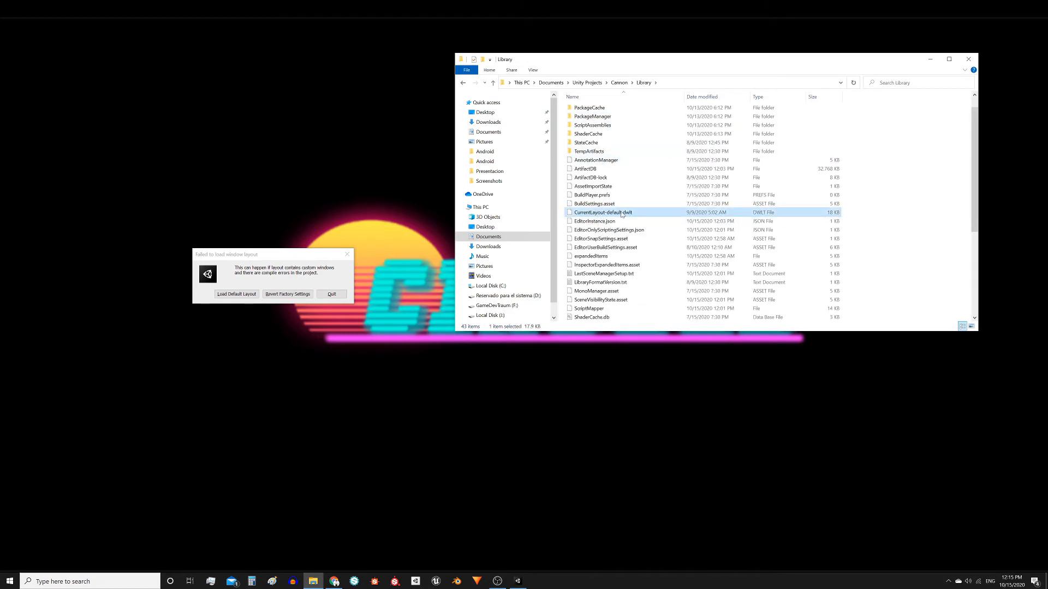
{"action": "left_click", "coordinate": [595, 221]}
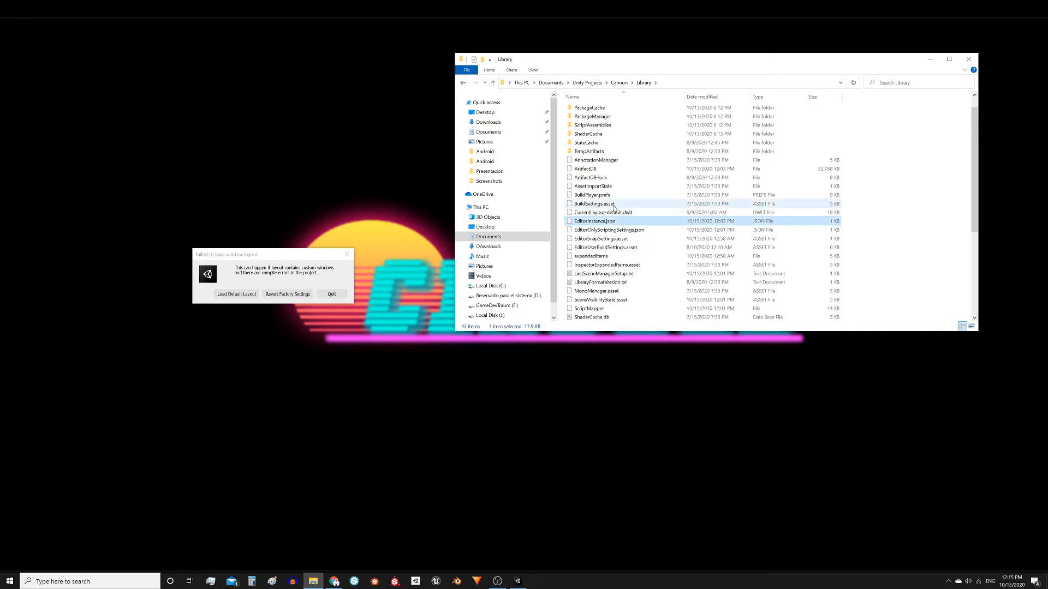
{"action": "left_click", "coordinate": [602, 213]}
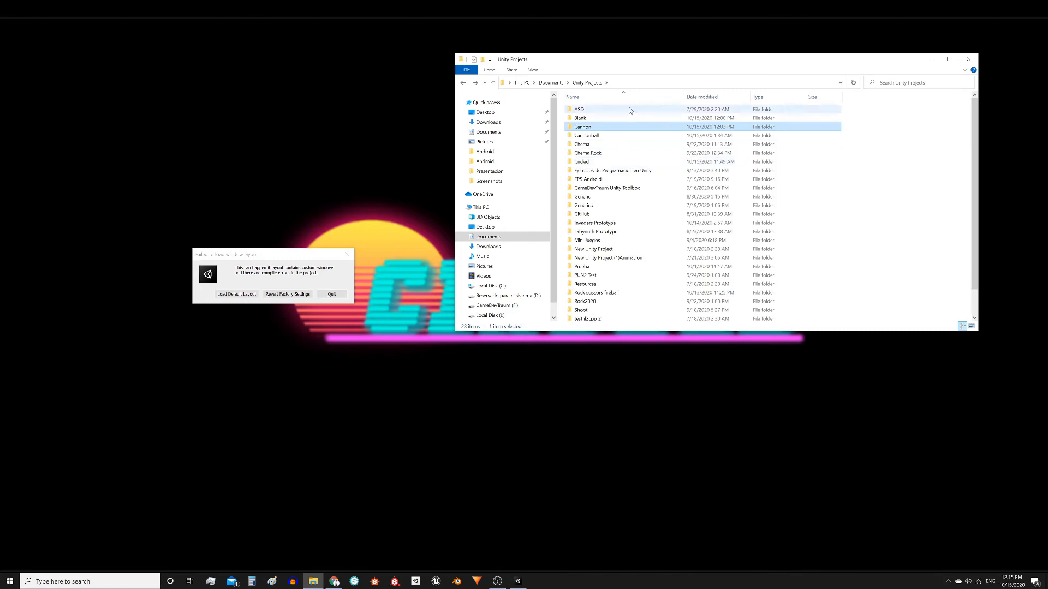
{"action": "mouse_move", "coordinate": [590, 127]}
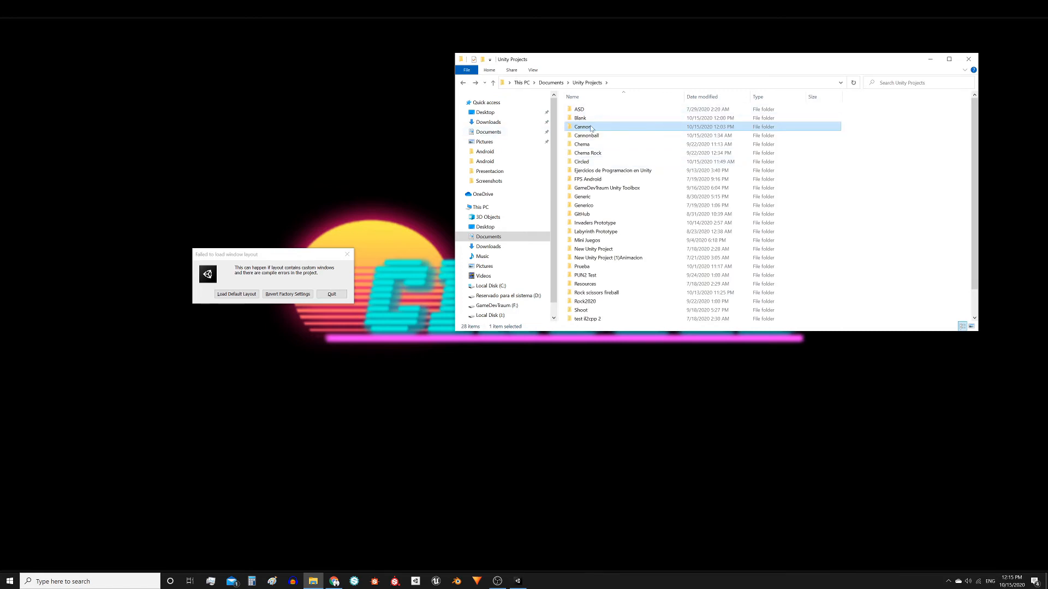
Copy the working CurrentLayout-default.dwlt from Circled's Library folder.
{"action": "double_click", "coordinate": [582, 161]}
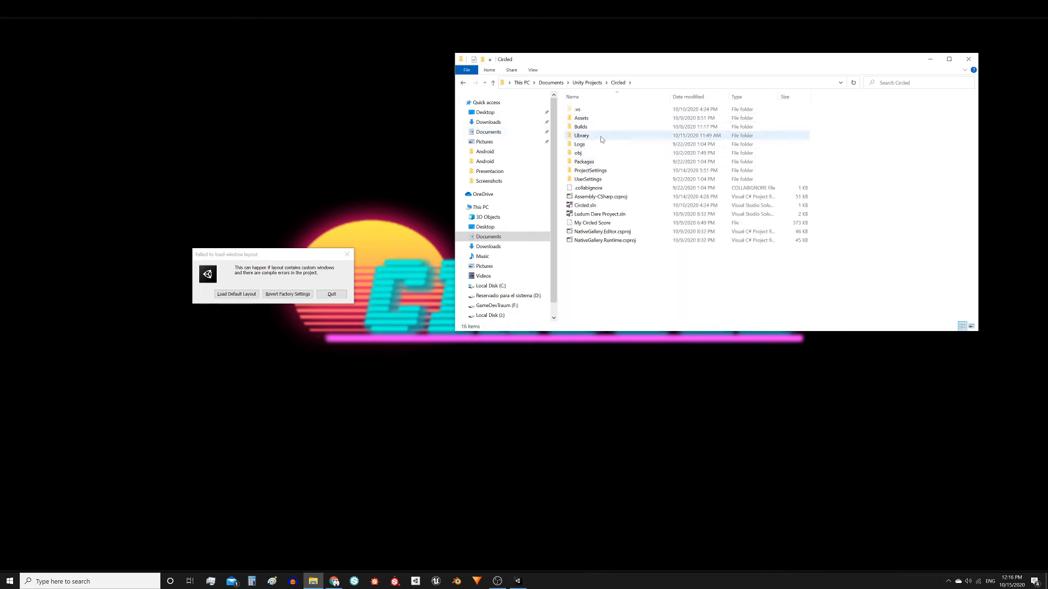
{"action": "double_click", "coordinate": [581, 136]}
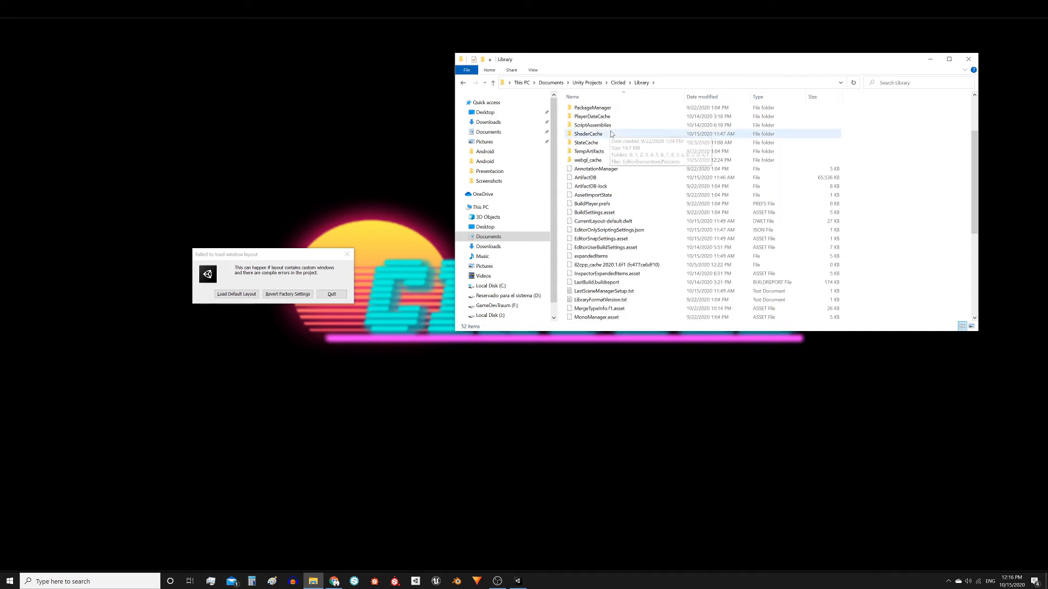
{"action": "left_click", "coordinate": [601, 222]}
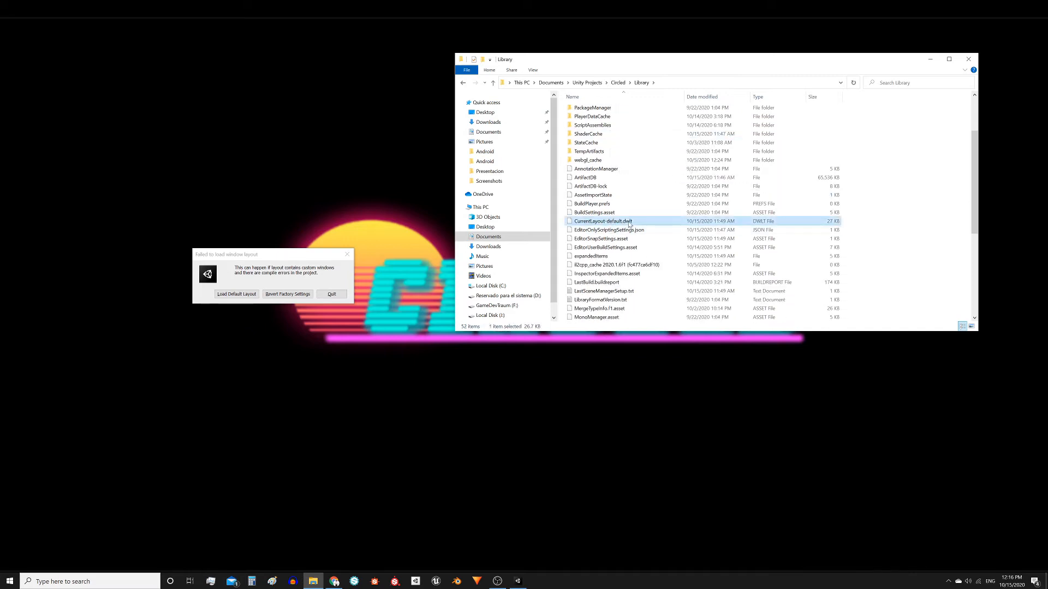
{"action": "left_click", "coordinate": [586, 82]}
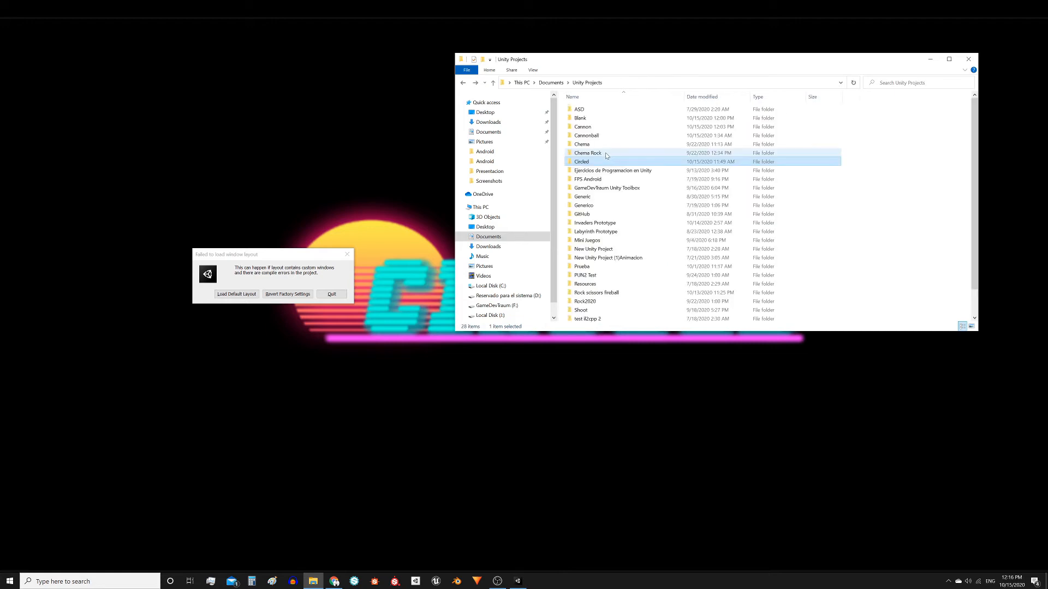
Paste it into Cannon's Library folder, replacing the existing CurrentLayout-default.dwlt.
{"action": "double_click", "coordinate": [583, 127]}
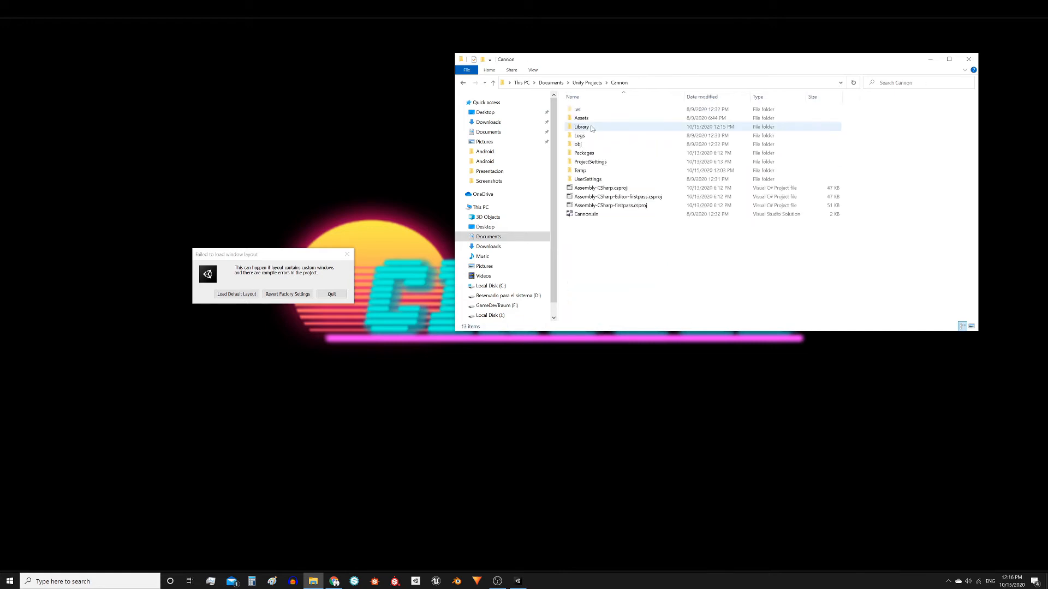
{"action": "double_click", "coordinate": [581, 126]}
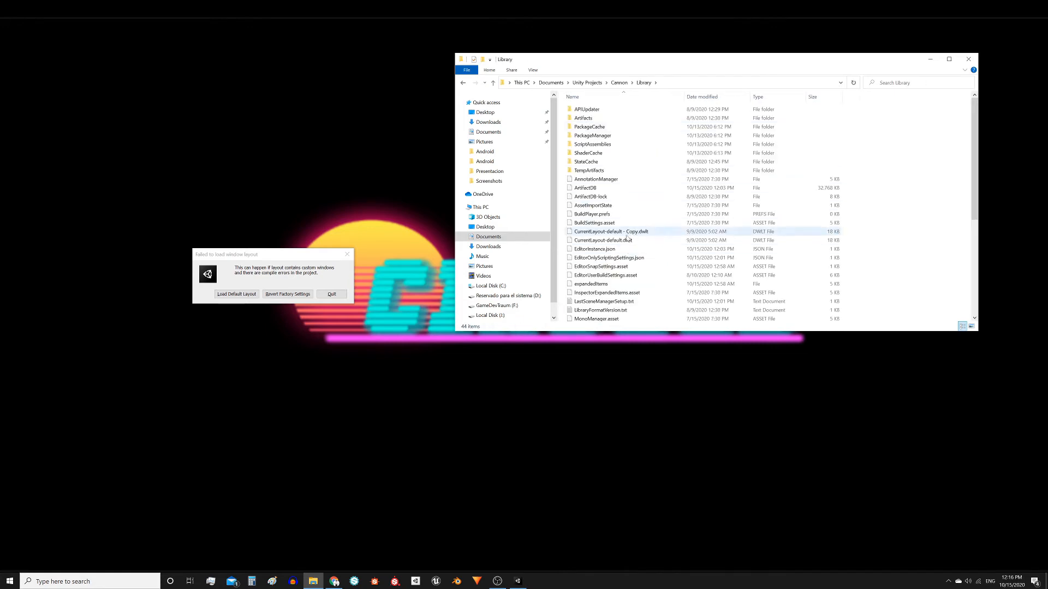
{"action": "left_click", "coordinate": [603, 240]}
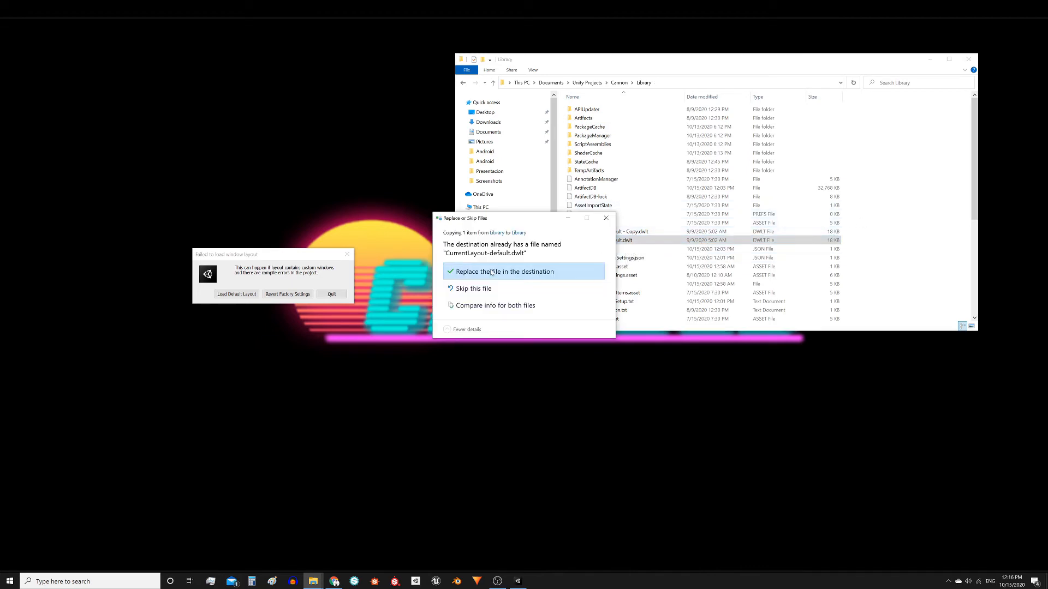
{"action": "left_click", "coordinate": [489, 272]}
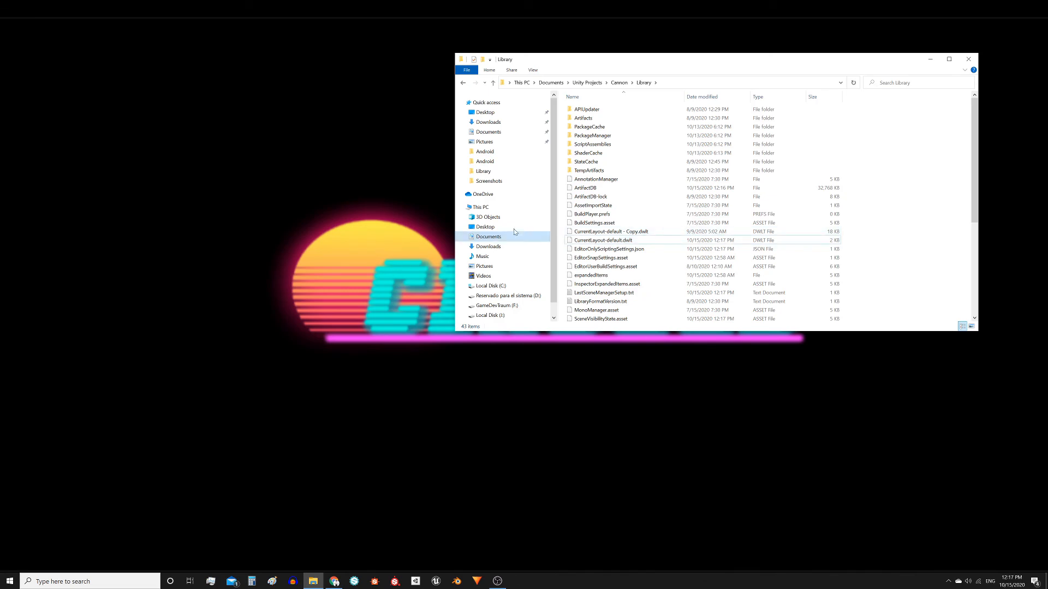
Paste CurrentLayout-default.dwlt into Cannon's Library again and replace the file in the destination.
{"action": "left_click", "coordinate": [602, 240]}
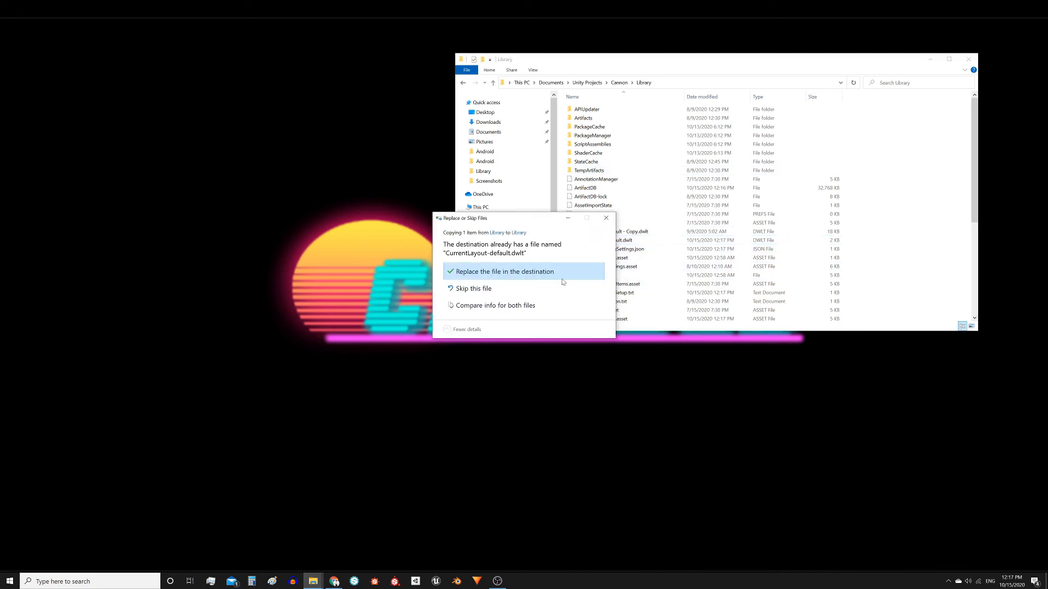
{"action": "left_click", "coordinate": [504, 272]}
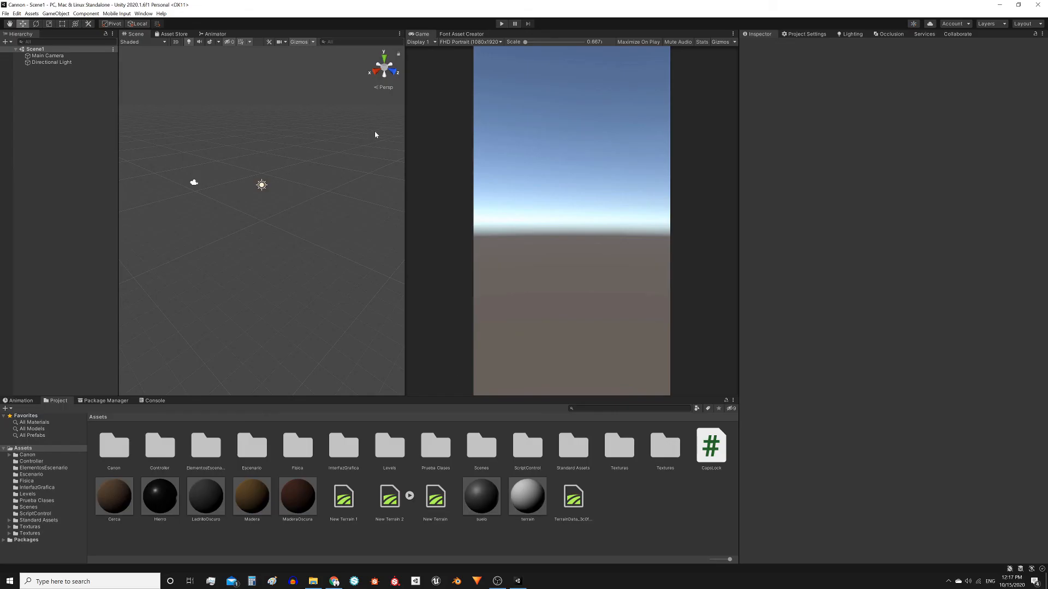
{"action": "mouse_move", "coordinate": [742, 131]}
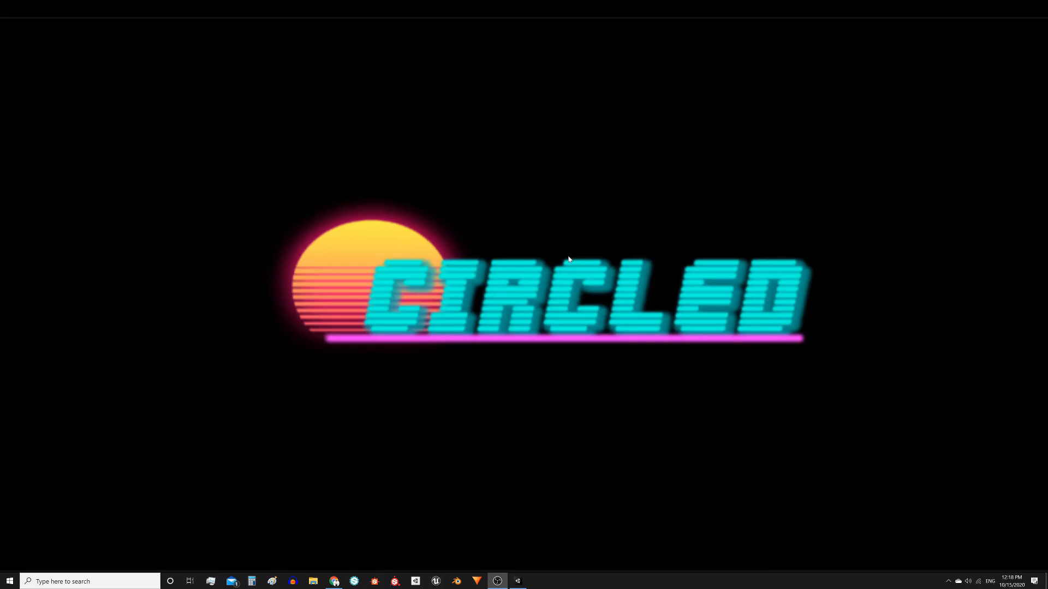
{"action": "mouse_move", "coordinate": [825, 82]}
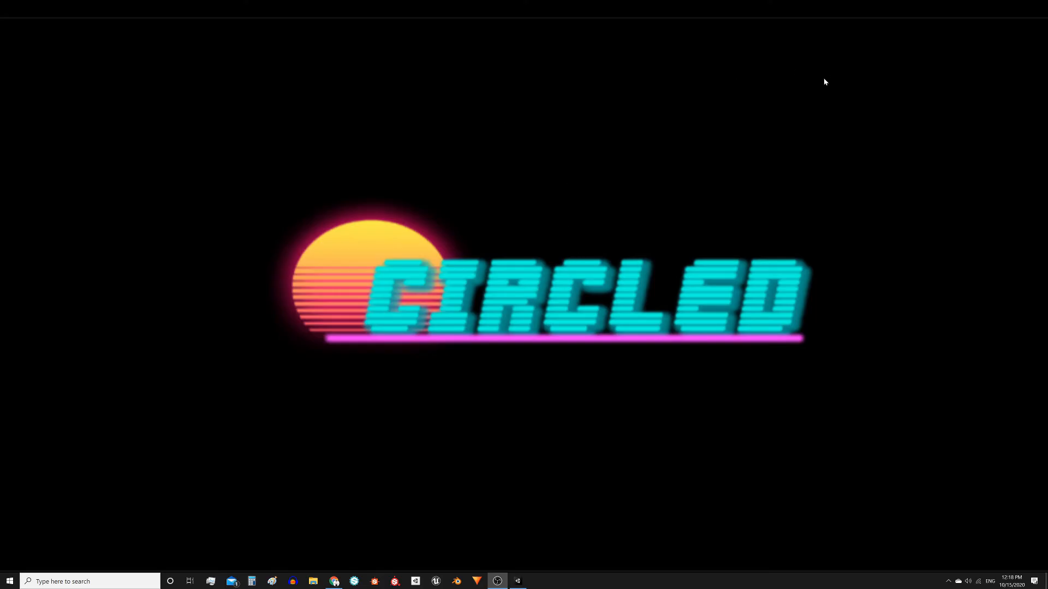